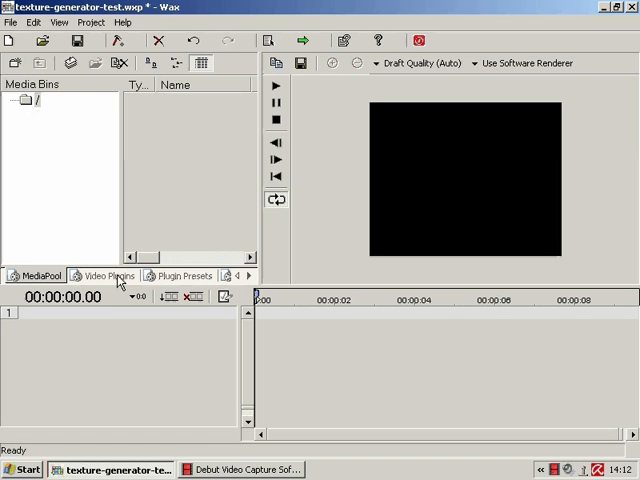
Import GhostInTheShell.jpg via the Media Pool and lengthen its clip on track 1.
left_click(108, 276)
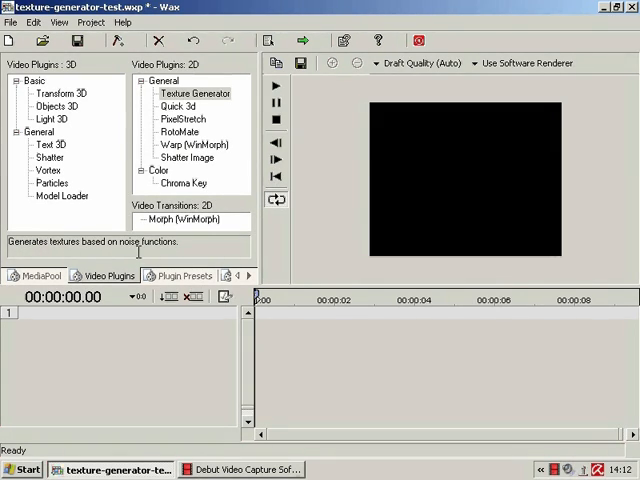
left_click(34, 276)
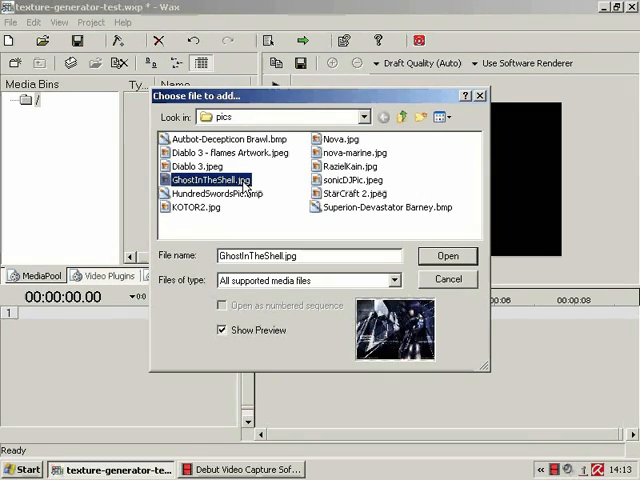
left_click(448, 256)
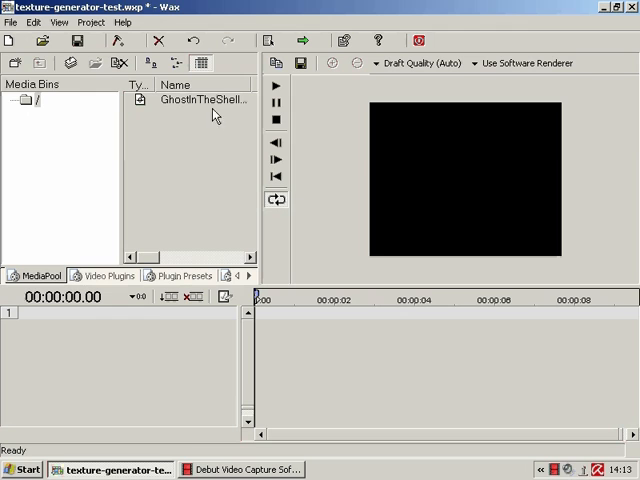
mouse_move(212, 104)
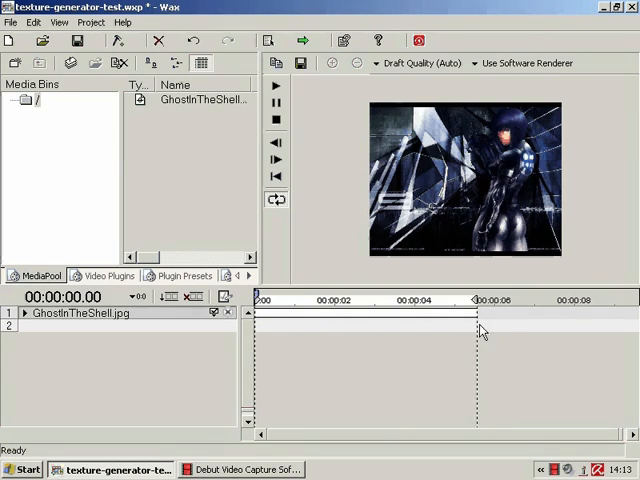
left_click_drag(476, 316, 492, 316)
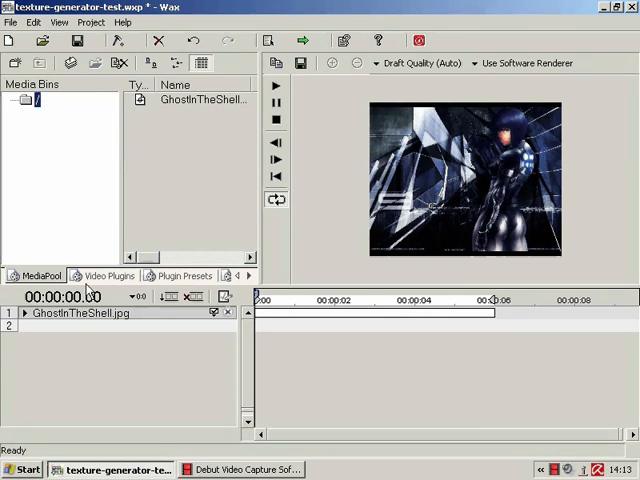
left_click(104, 276)
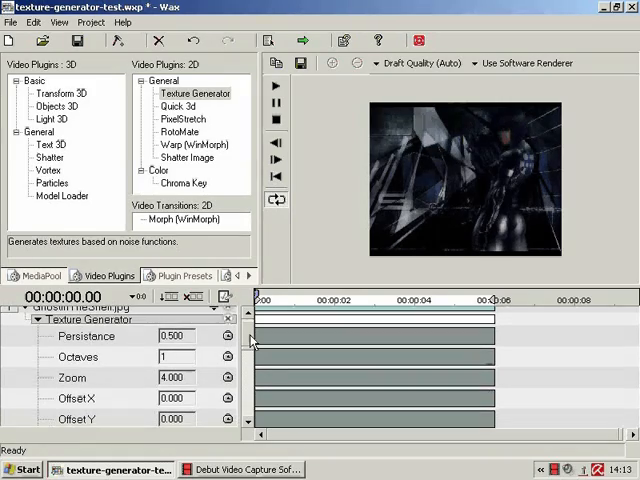
Scroll through the Texture Generator's noise, palette and post-processing parameters.
scroll("down", 3)
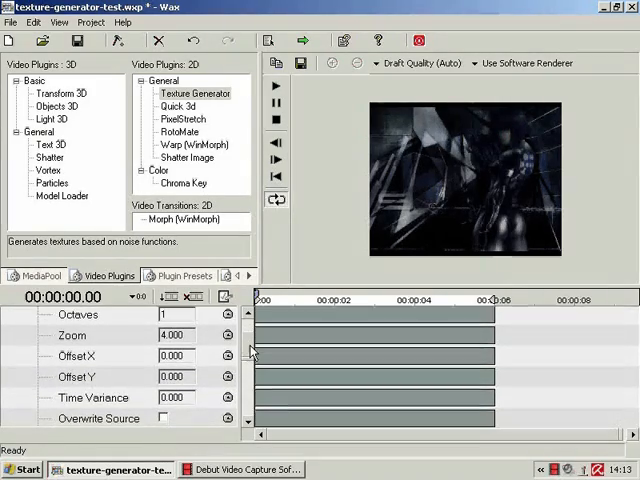
scroll("down", 3)
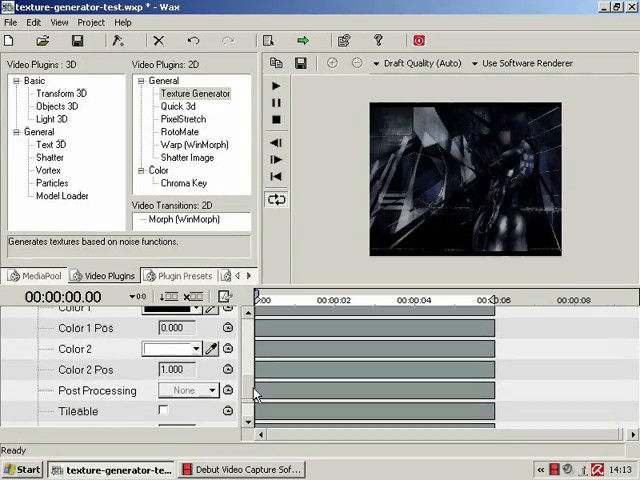
scroll("down", 3)
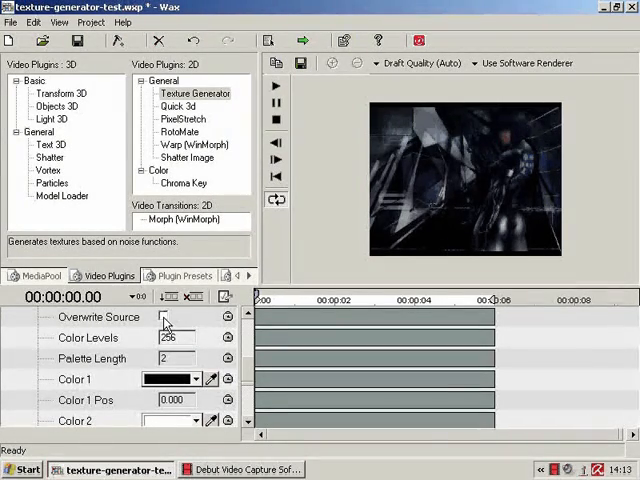
Enable Overwrite Source so grayscale noise replaces the photo, toggling it to compare.
left_click(164, 316)
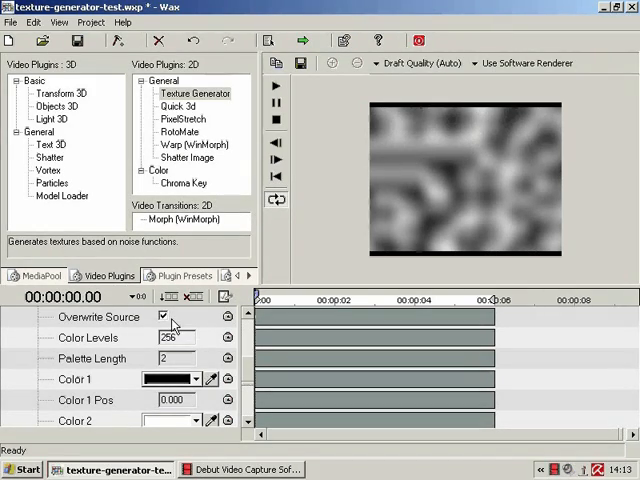
left_click(164, 316)
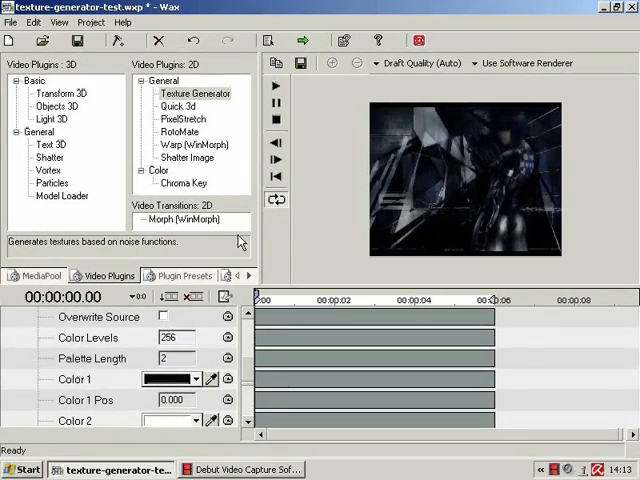
left_click(162, 316)
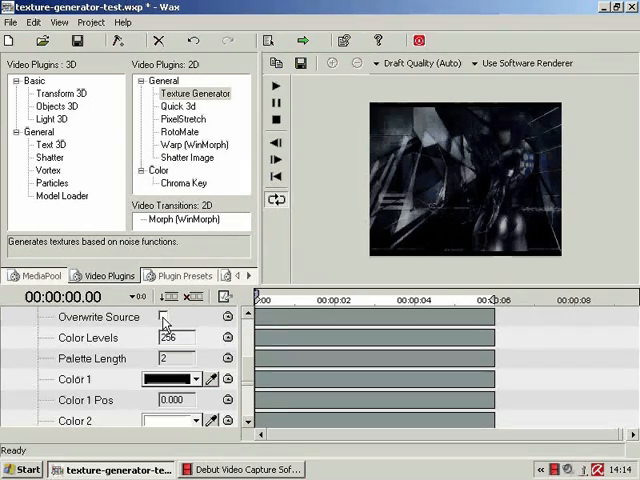
left_click(164, 316)
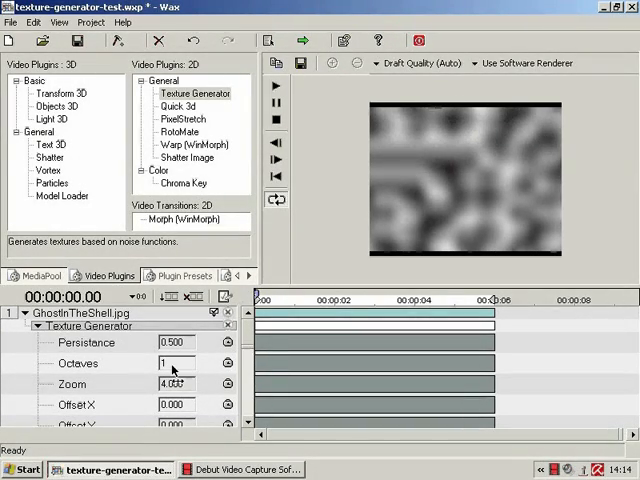
Set Persistence to 5.000 and Octaves to 6 for a detailed cloudy noise pattern.
type("10")
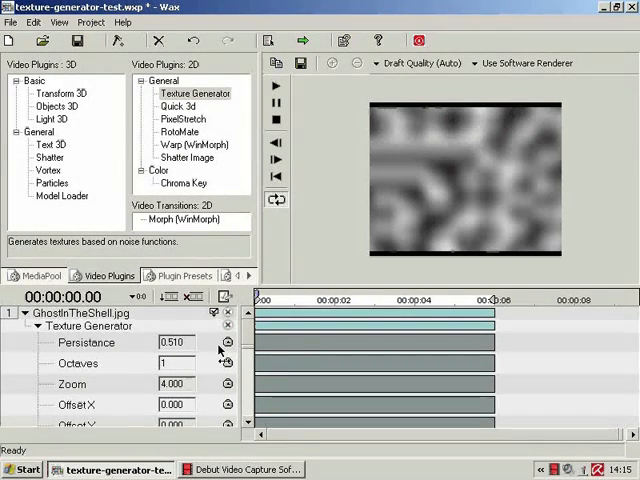
type("5.000")
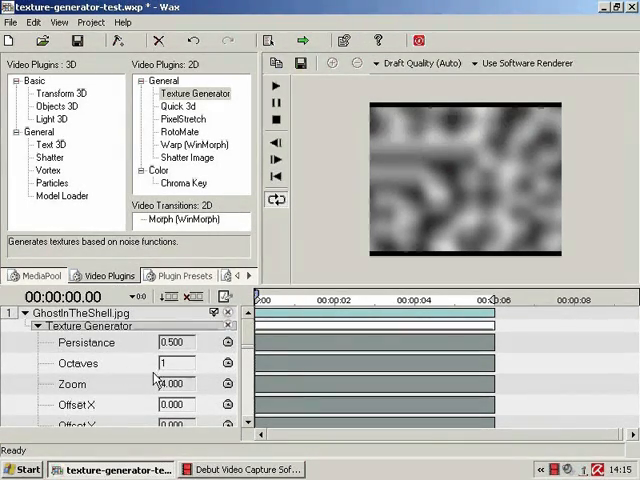
type("6")
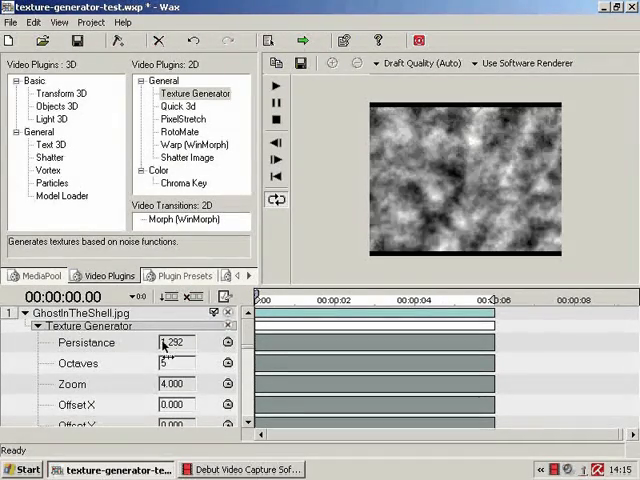
Try higher persistence and octave values, settling on soft clouds at persistence 0.500 and 5 octaves.
type("0.070")
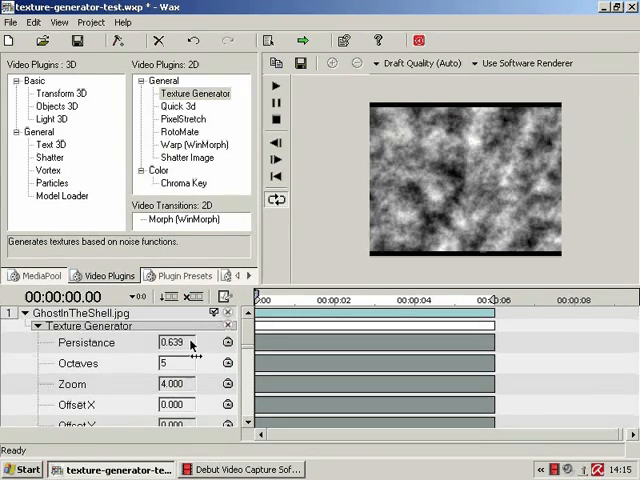
left_click_drag(190, 342, 204, 342)
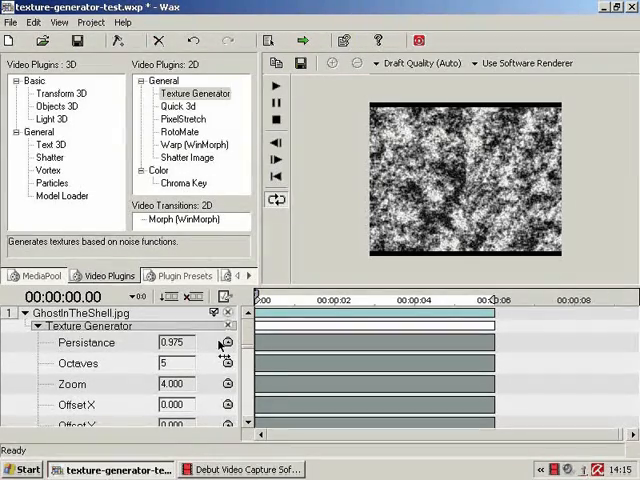
left_click(228, 338)
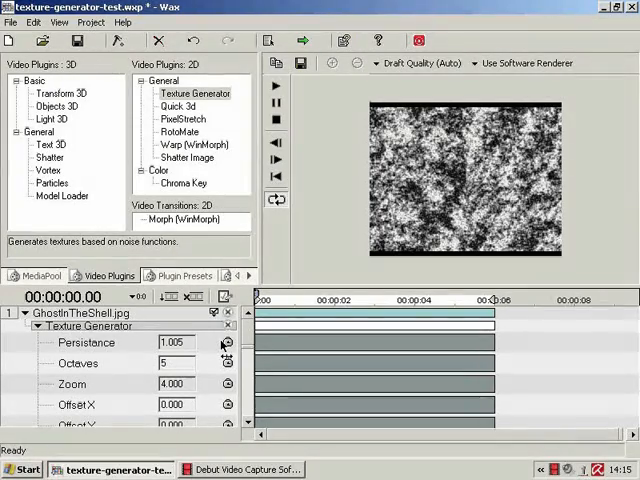
left_click(226, 338)
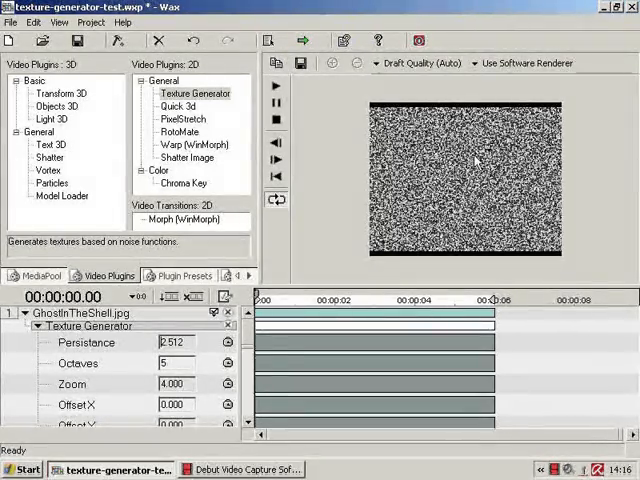
type("10")
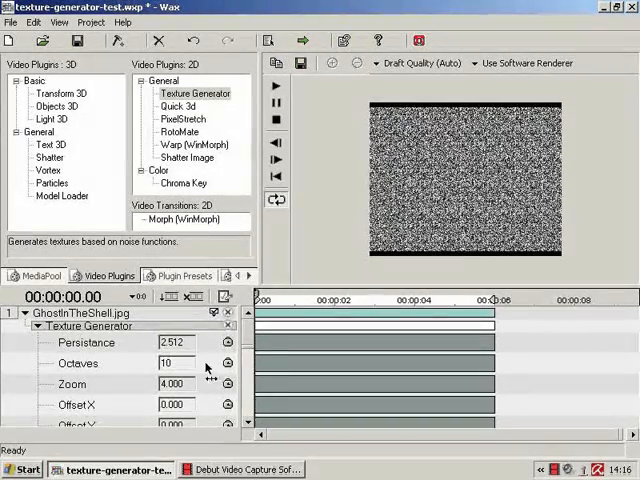
type("1")
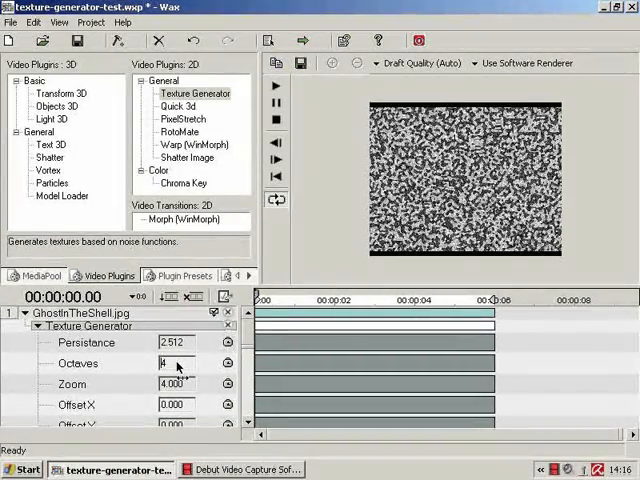
type("10")
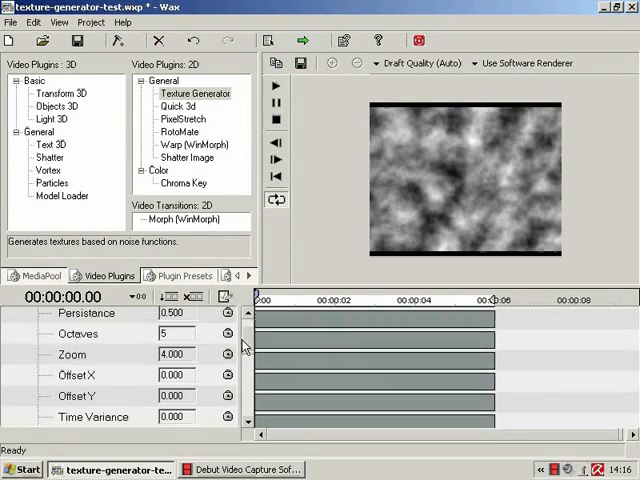
Change Offset X and drop Zoom toward 0.001 for broader, darker cloud shapes.
scroll("down", 3)
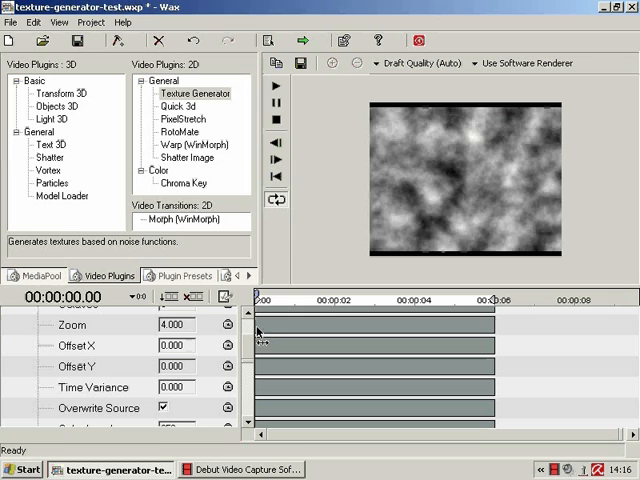
type("118.057")
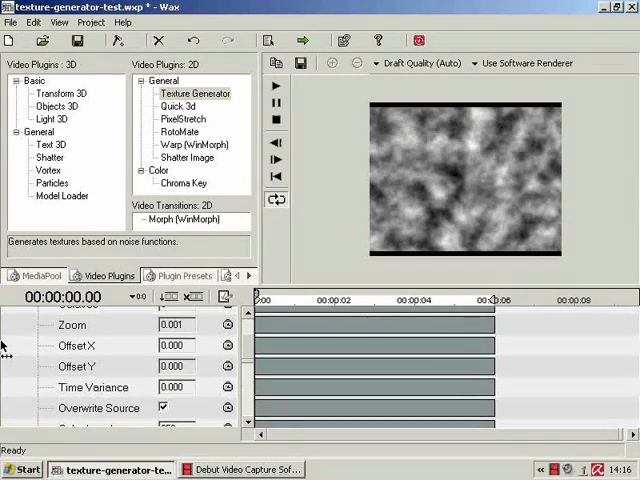
type("118.021")
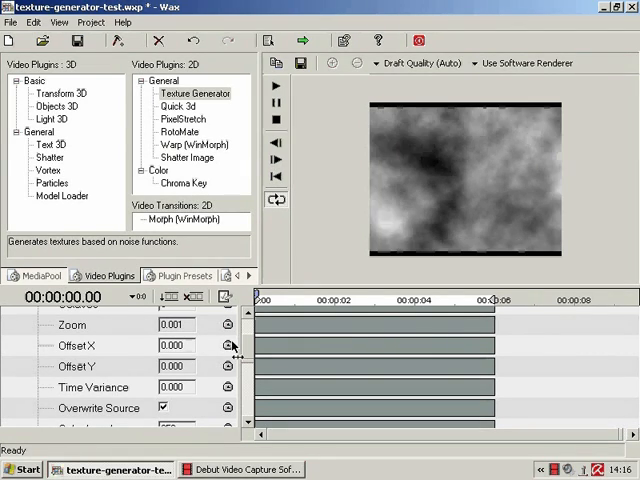
Restore Zoom to 4.000 and reset the X and Y offsets to 0.000.
type("4.000")
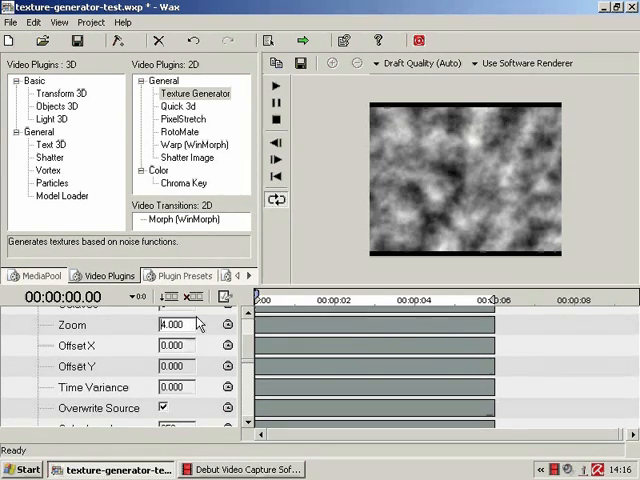
type("0.200")
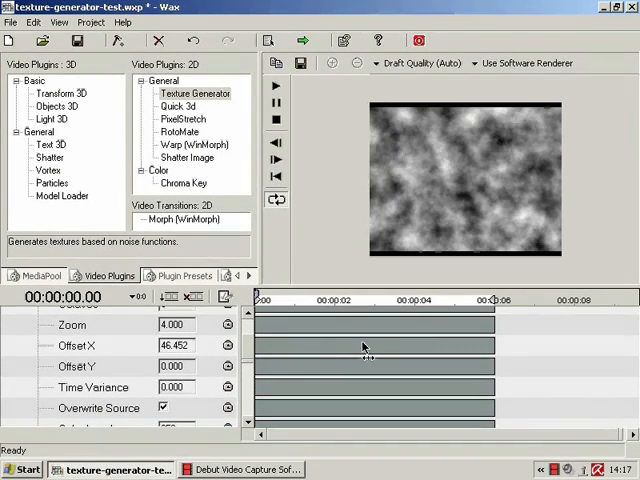
type("0.000")
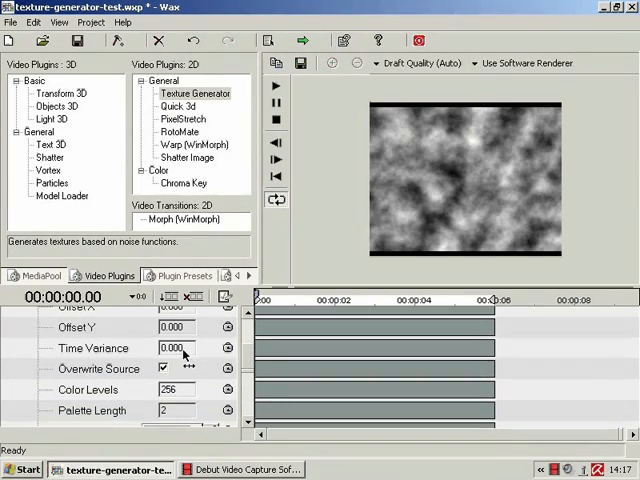
Set Time Variance to 5.204 so the clouds animate, then play and pause the preview.
type("18.404")
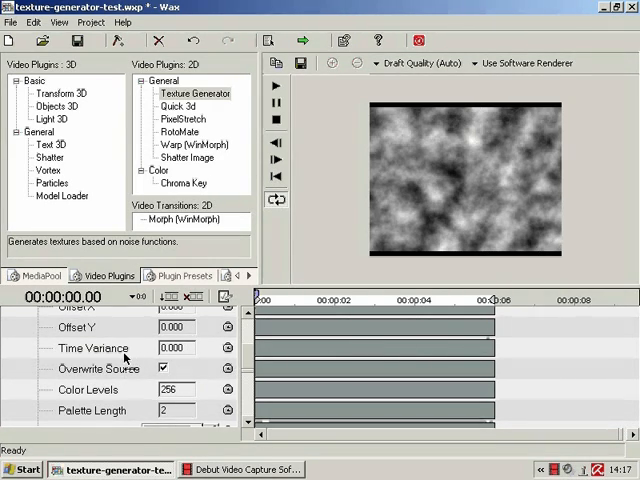
type("5.204")
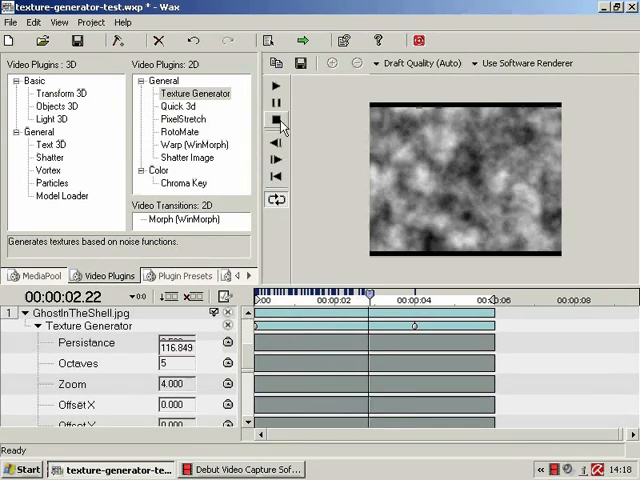
left_click(276, 120)
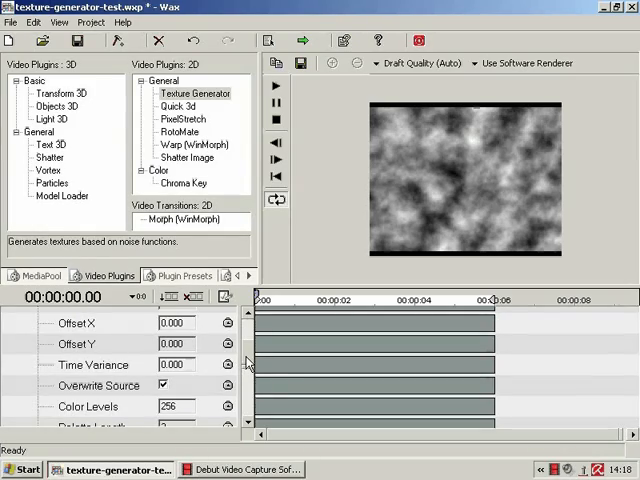
Set Color Levels to 256 and bring up the chooser for the first palette colour.
scroll("down", 3)
type("111")
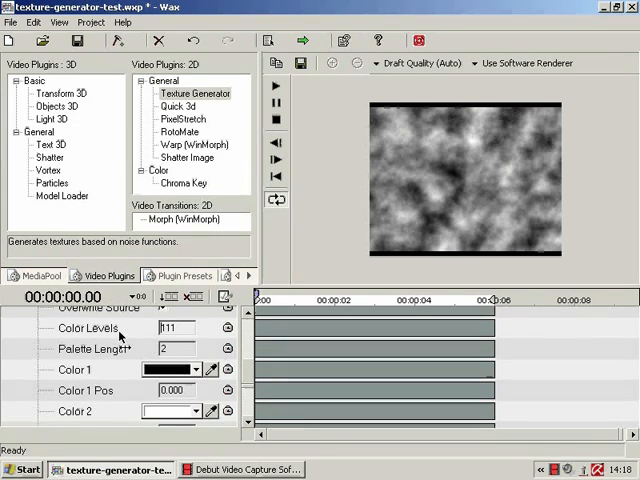
type("256")
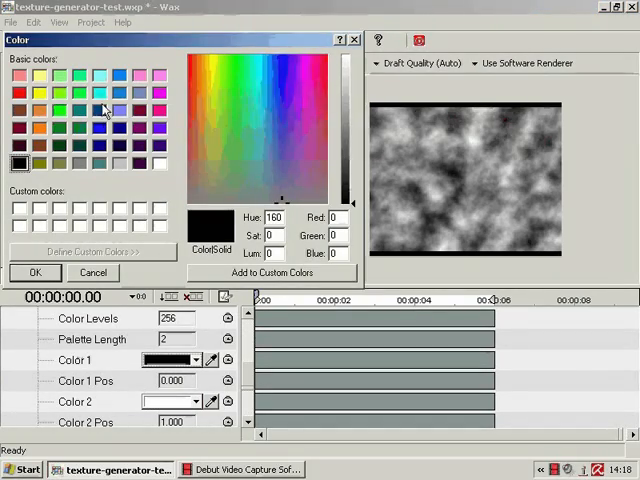
Pick red for Color 1 and magenta for Color 2, giving pink-red clouds.
left_click(36, 272)
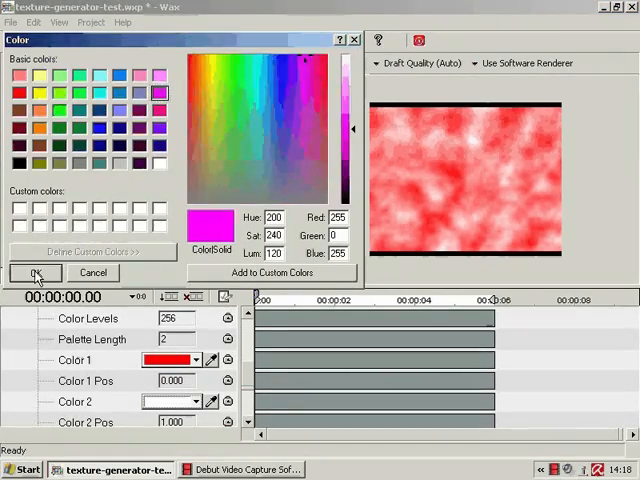
left_click(36, 272)
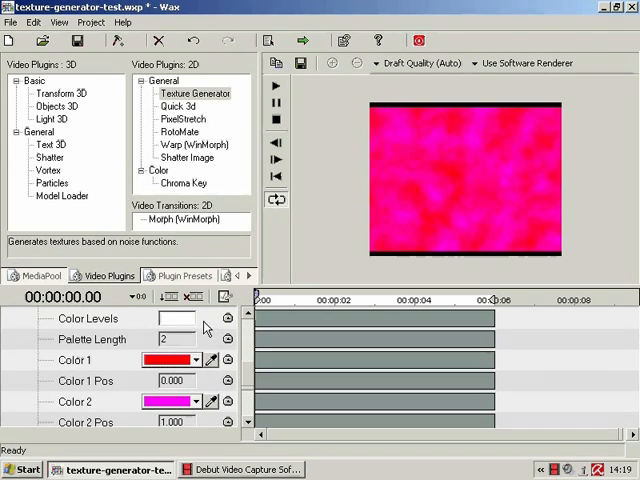
type("1")
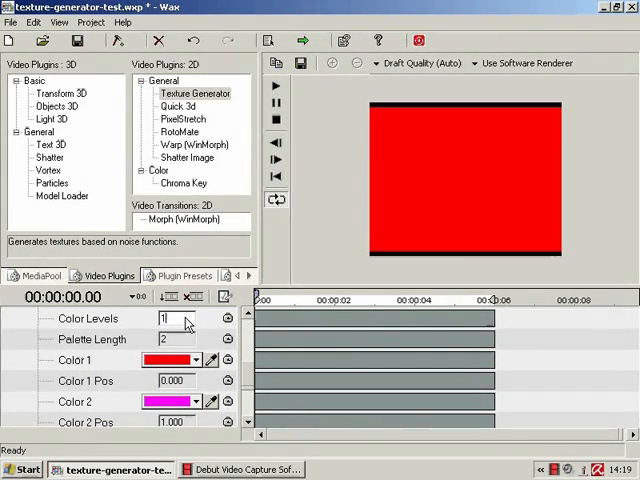
type("2")
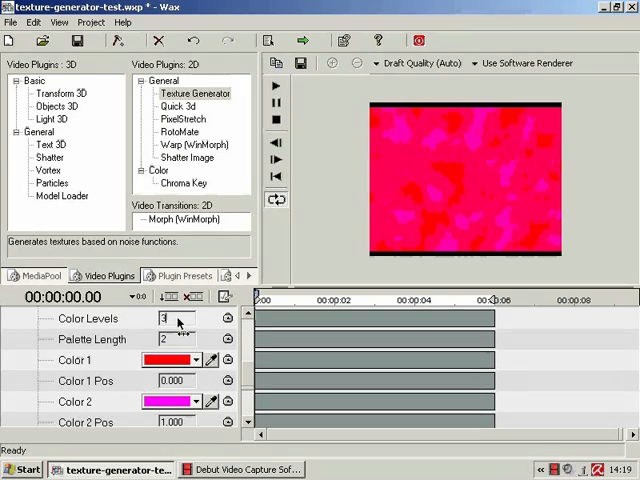
type("256")
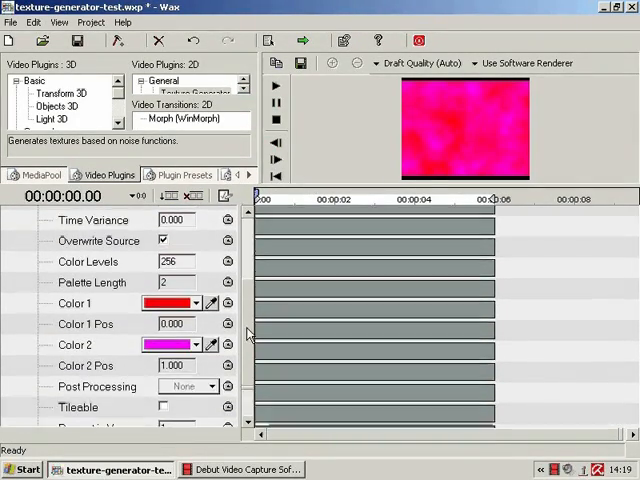
Set Palette Length to 4 and choose blue and teal for the new colour swatches.
scroll("down", 3)
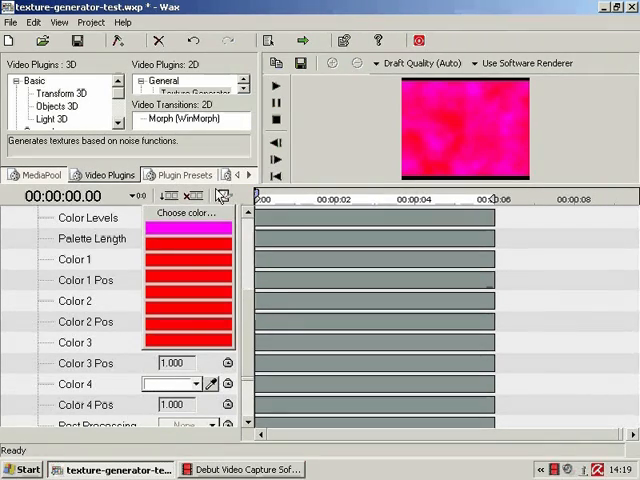
left_click(188, 212)
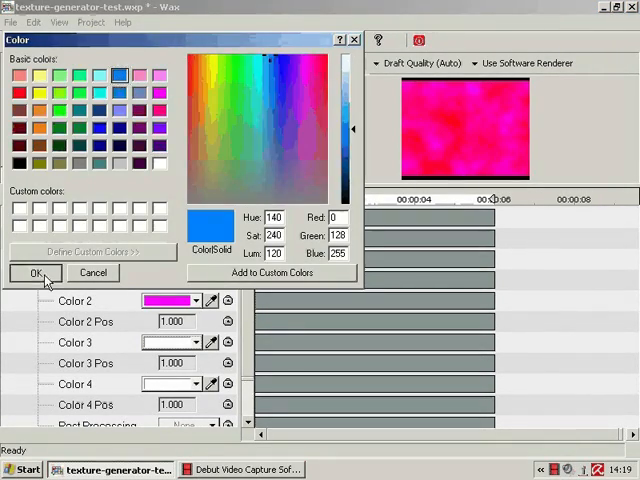
left_click(34, 272)
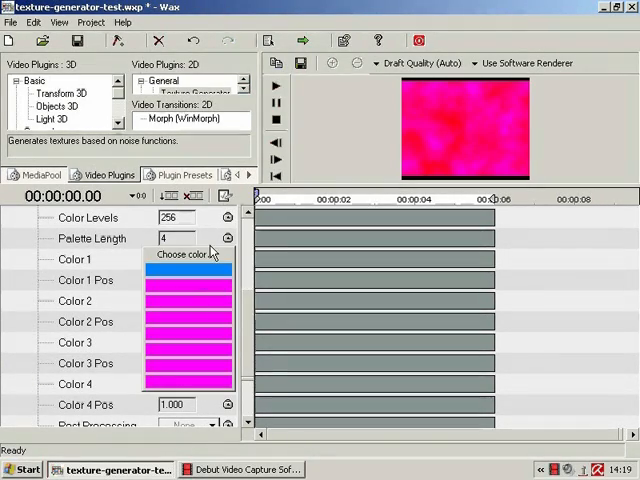
left_click(188, 264)
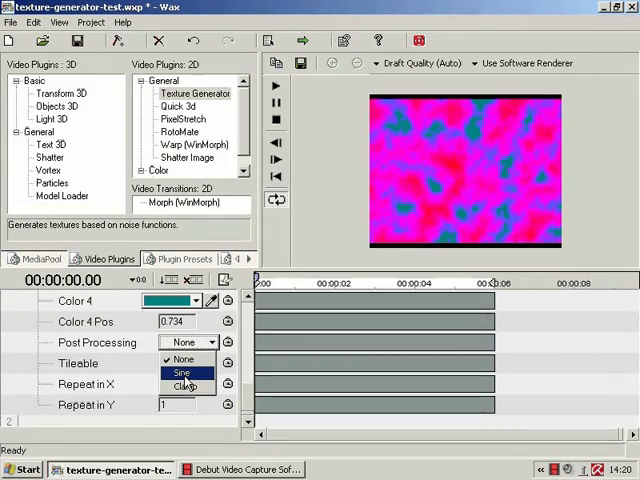
Try Sine and Clamp post-processing, then leave Post Processing set to None.
left_click(180, 372)
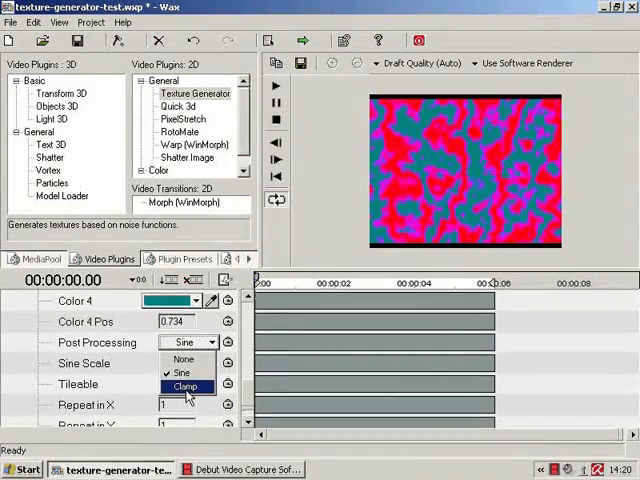
left_click(184, 386)
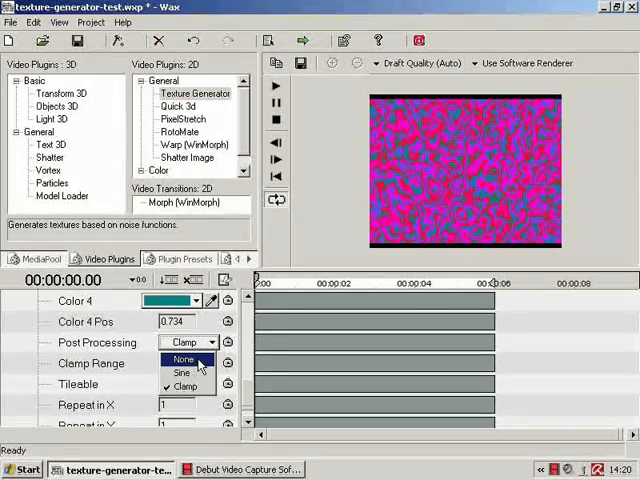
left_click(184, 360)
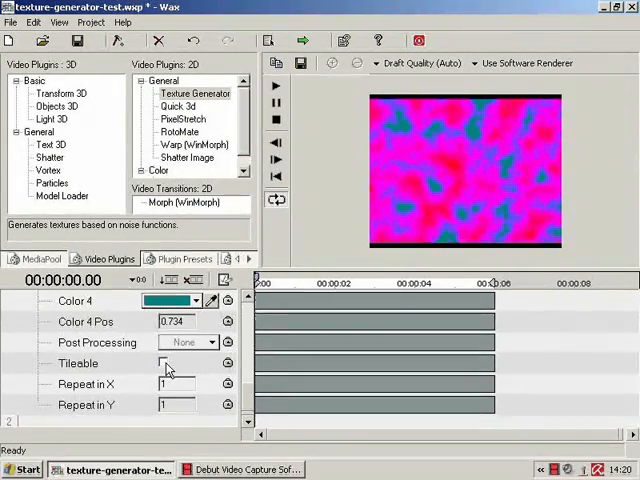
Tick Tileable, test Repeat in X/Y at 10, then revert both repeats to 1.
left_click(164, 364)
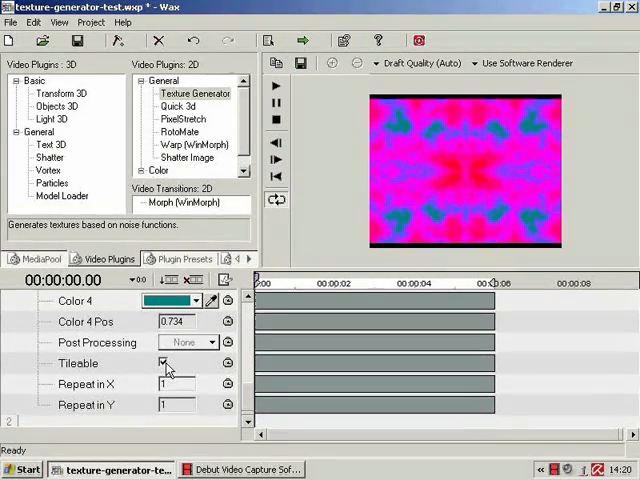
left_click(164, 364)
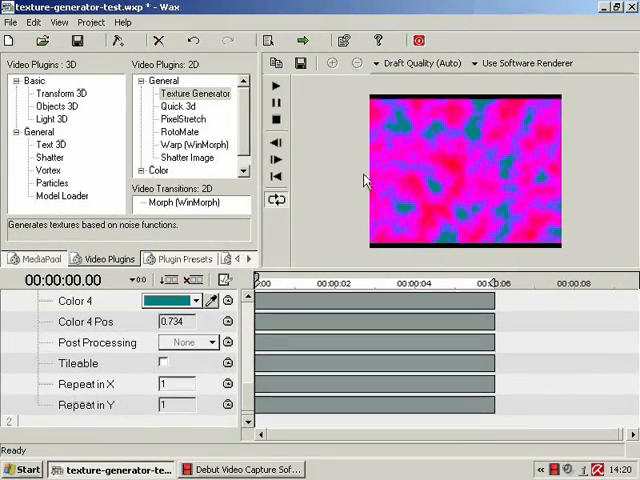
left_click(164, 364)
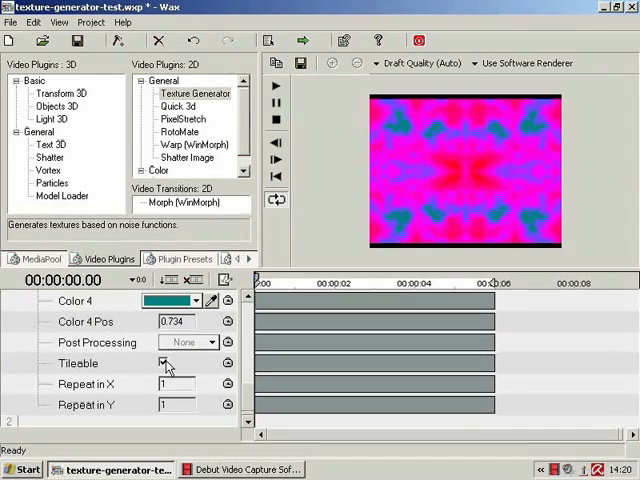
left_click(164, 364)
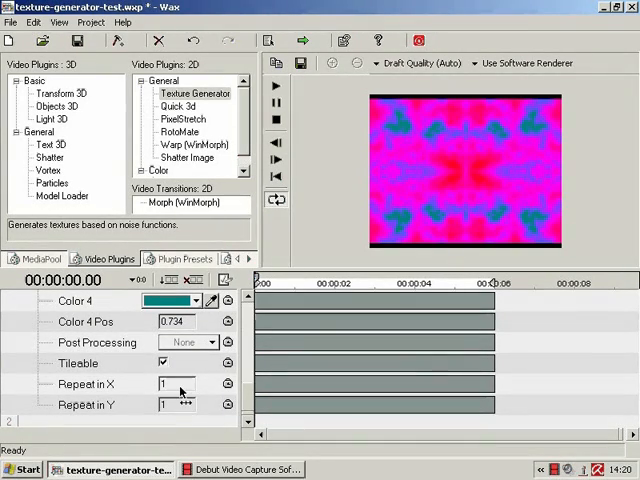
type("1")
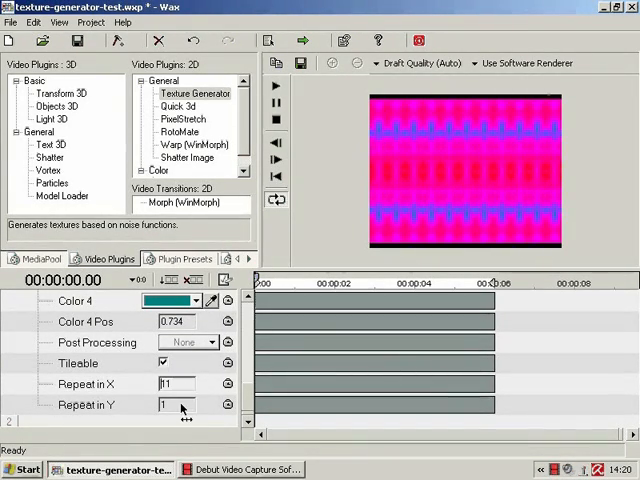
type("10")
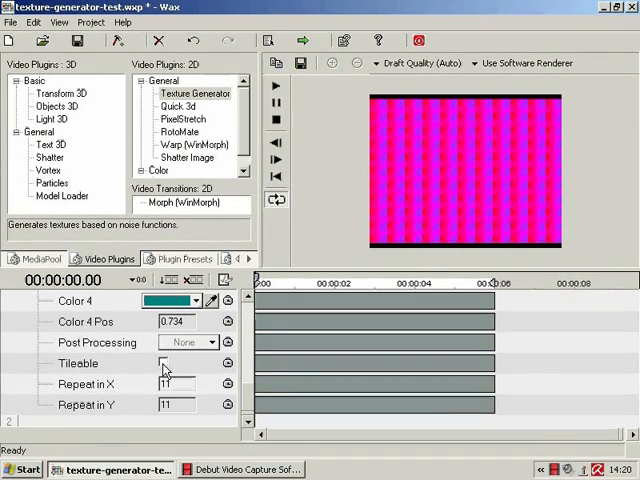
left_click(164, 364)
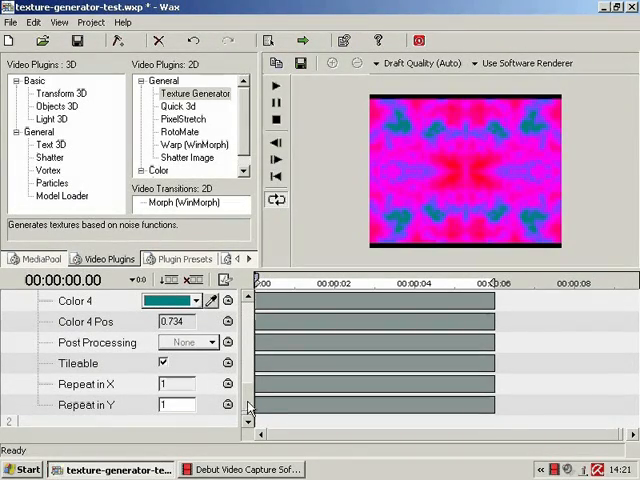
Enable animation on Time Variance and keyframe it to 118.801 at about 5.24 s.
scroll("down", 3)
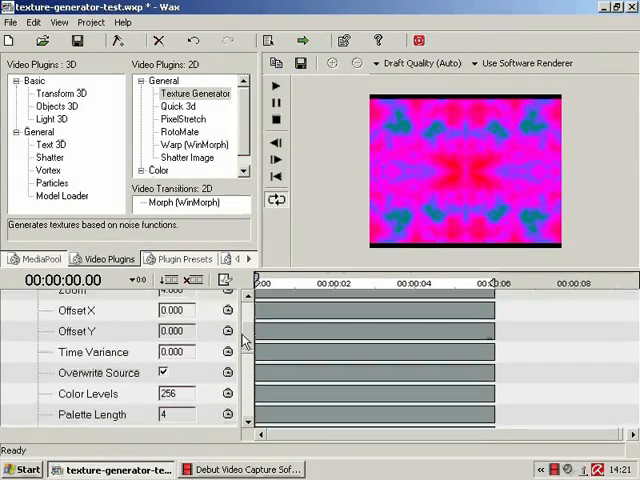
left_click(164, 372)
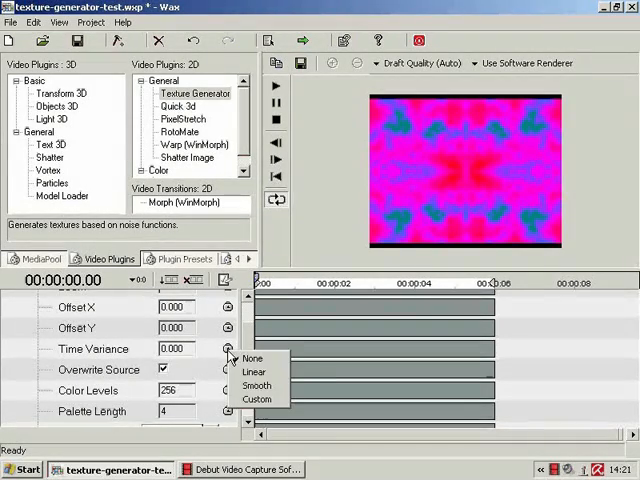
left_click(252, 356)
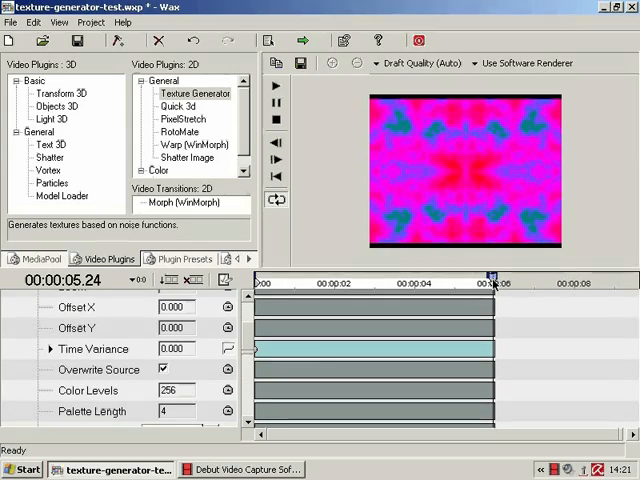
type("118.801")
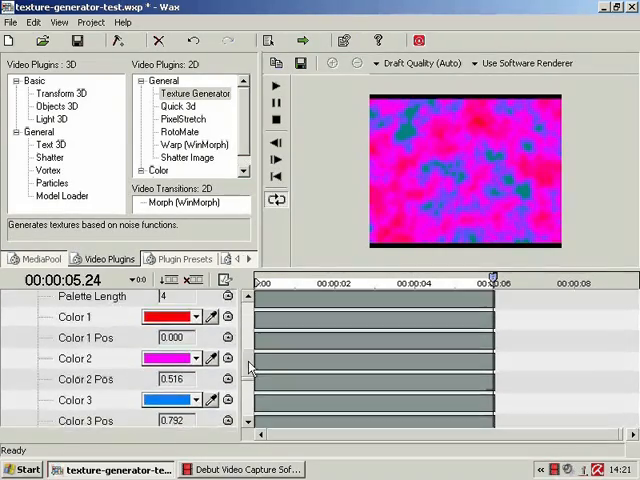
Keyframe Offset X to 100.000 at 5.24 s and return the playhead to the start.
scroll("down", 3)
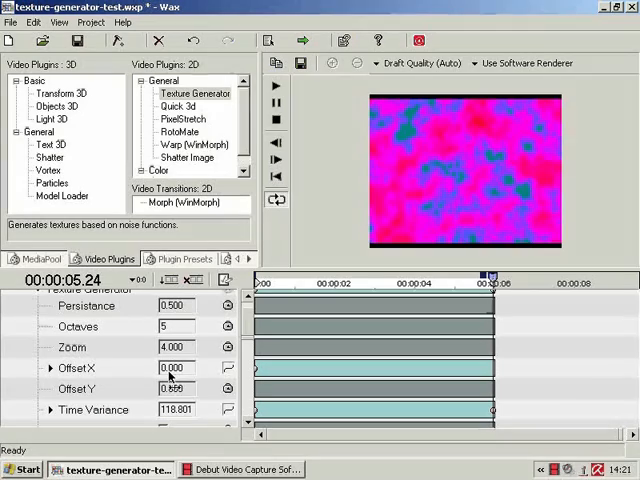
type("100.000")
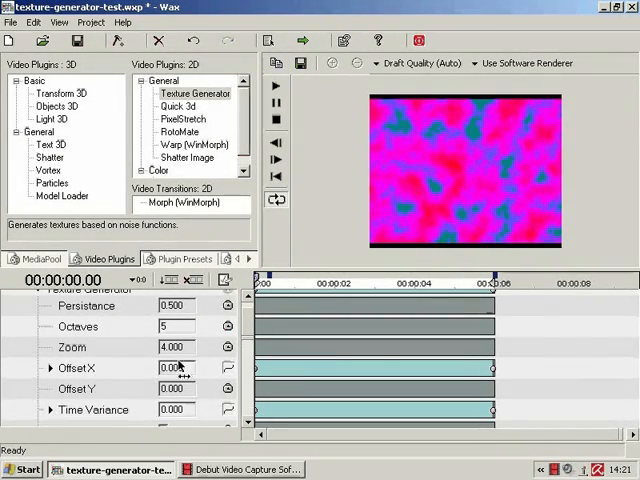
left_click(228, 368)
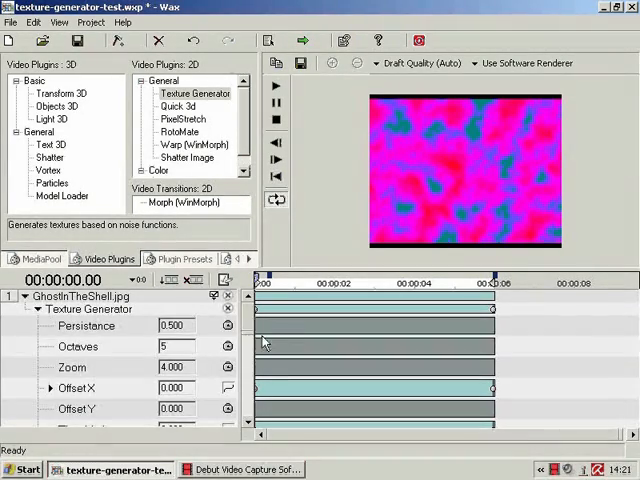
Play the timeline to preview the drifting multicoloured cloud texture.
scroll("down", 3)
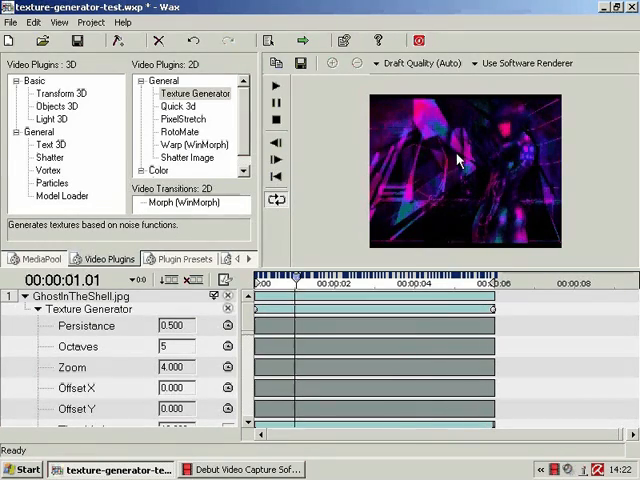
left_click(380, 278)
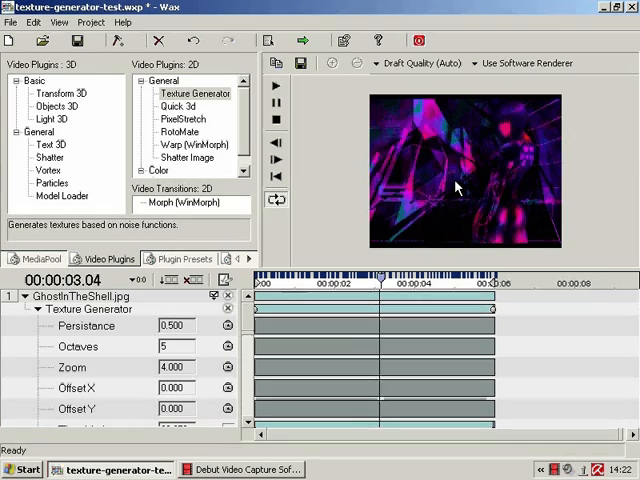